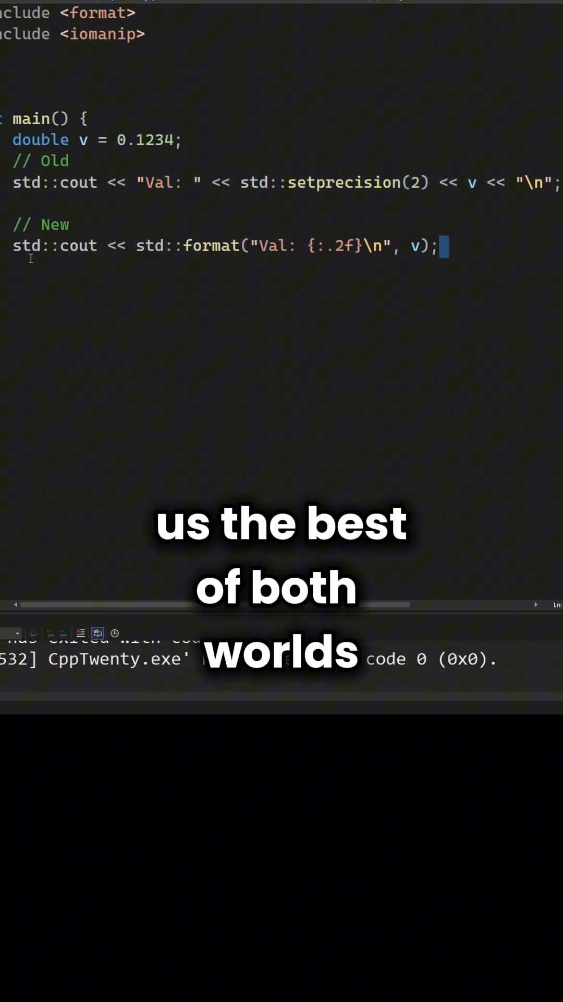
Step: Run the setprecision vs std::format comparison so the console prints "Val: 0.12" twice
{"action": "double_click", "coordinate": [26, 244]}
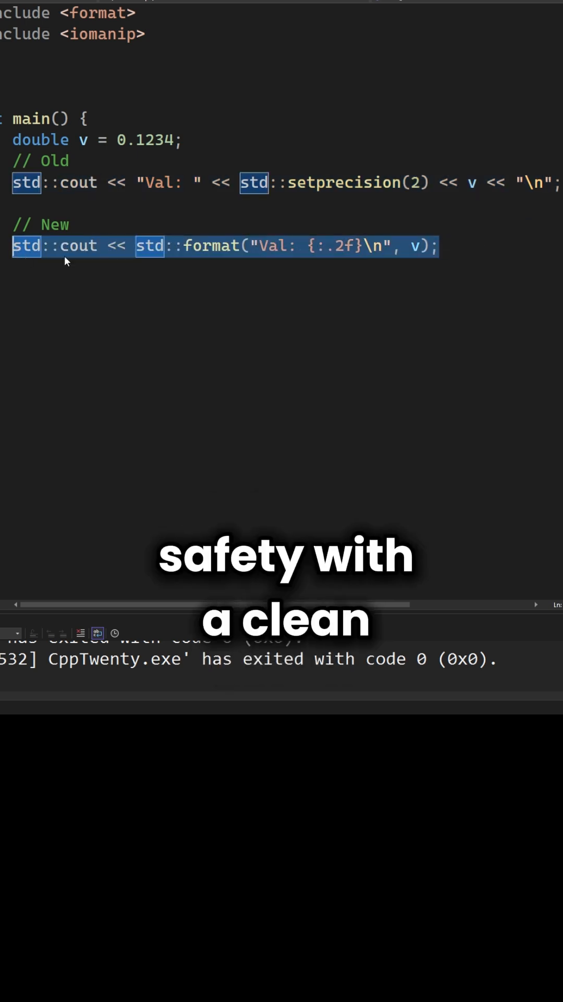
{"action": "left_click", "coordinate": [442, 247]}
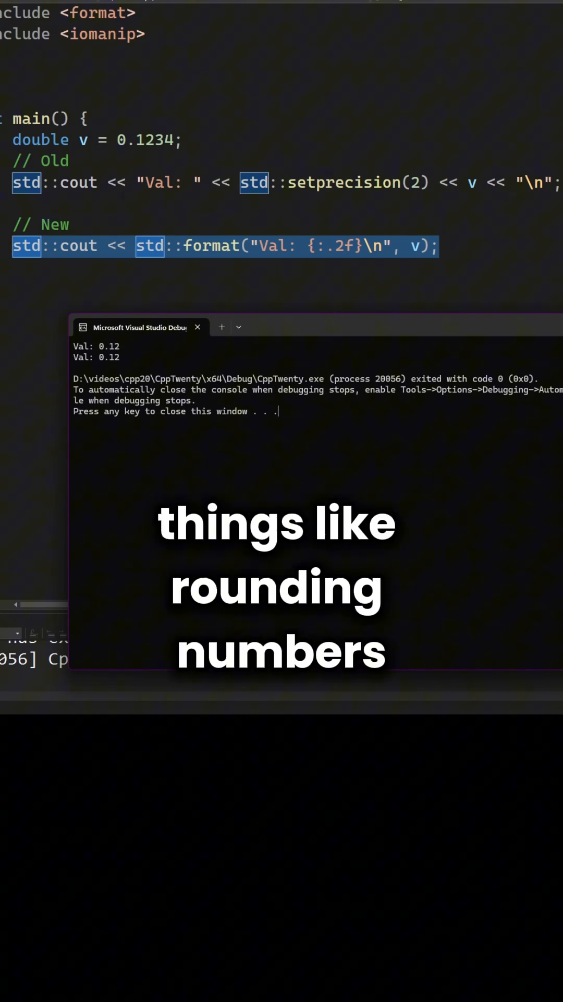
{"action": "mouse_move", "coordinate": [444, 330]}
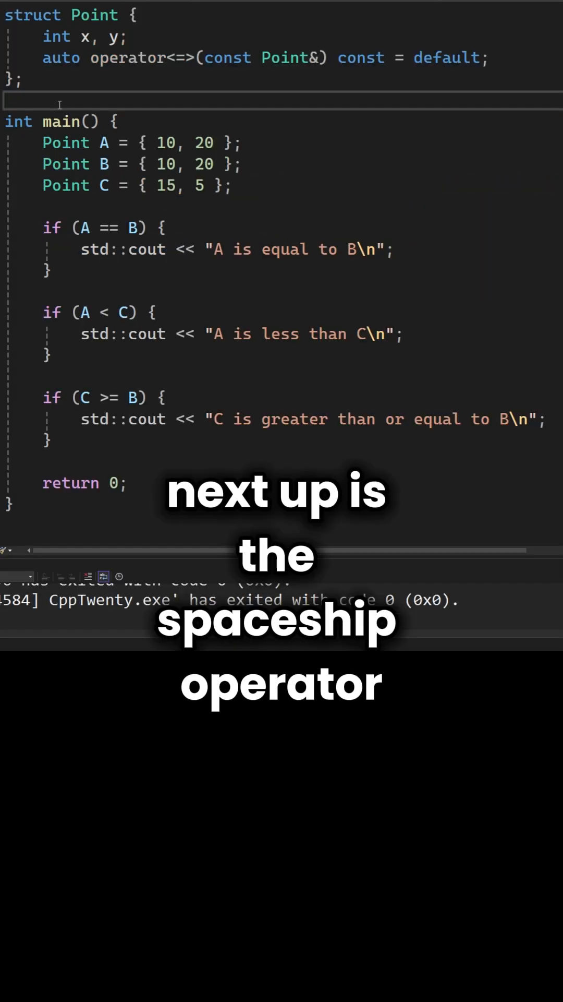
{"action": "mouse_move", "coordinate": [165, 57]}
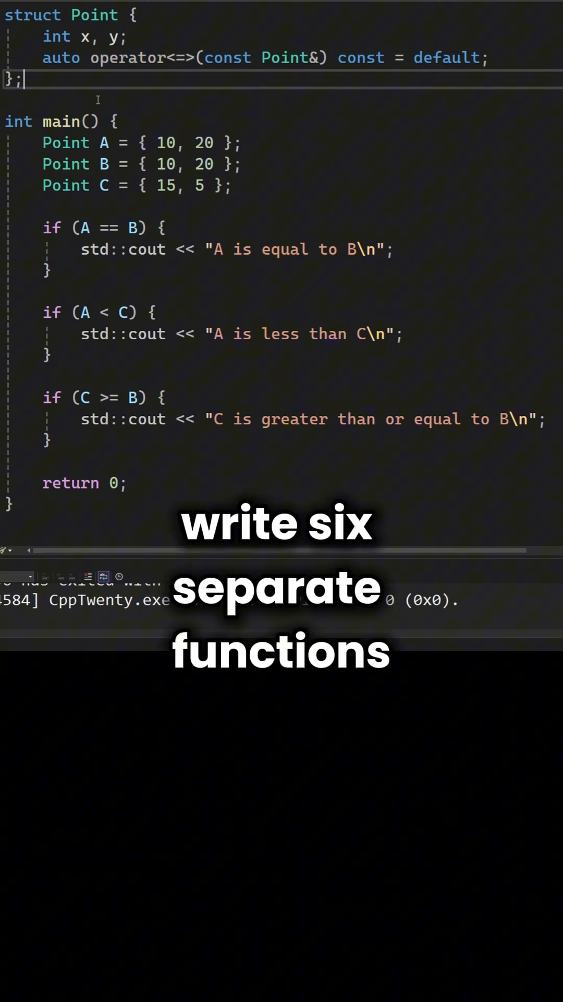
{"action": "double_click", "coordinate": [130, 57]}
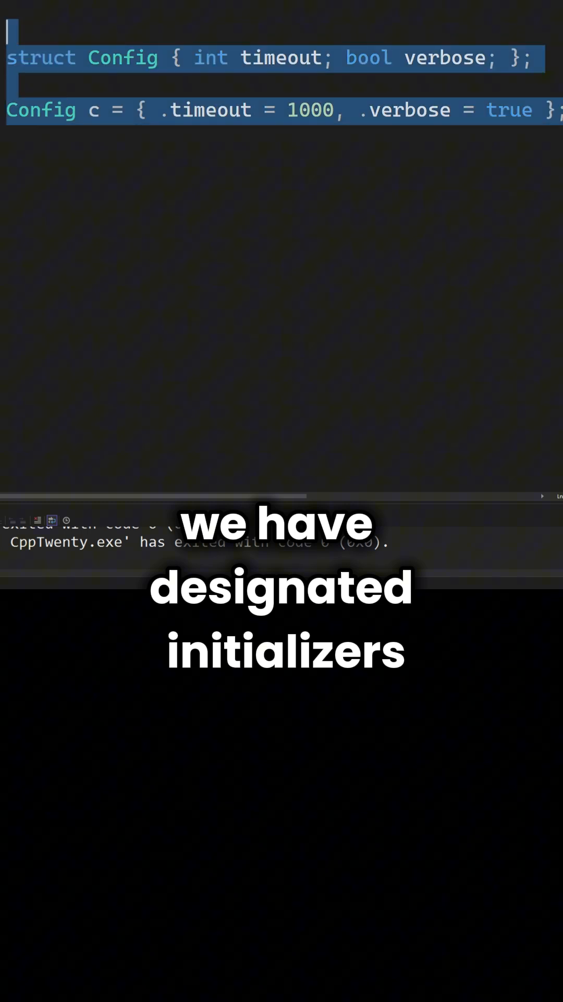
{"action": "mouse_move", "coordinate": [112, 59]}
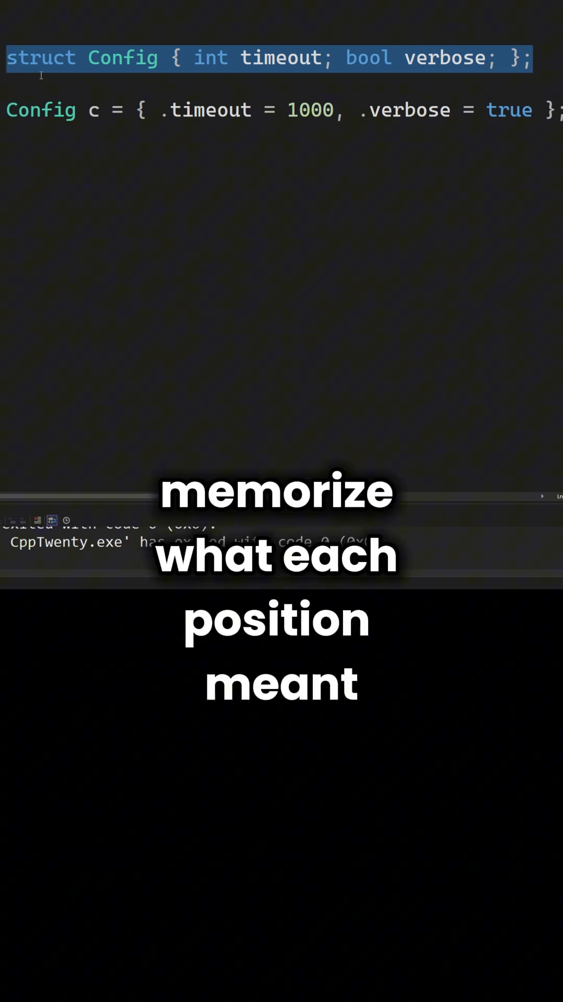
{"action": "double_click", "coordinate": [406, 110]}
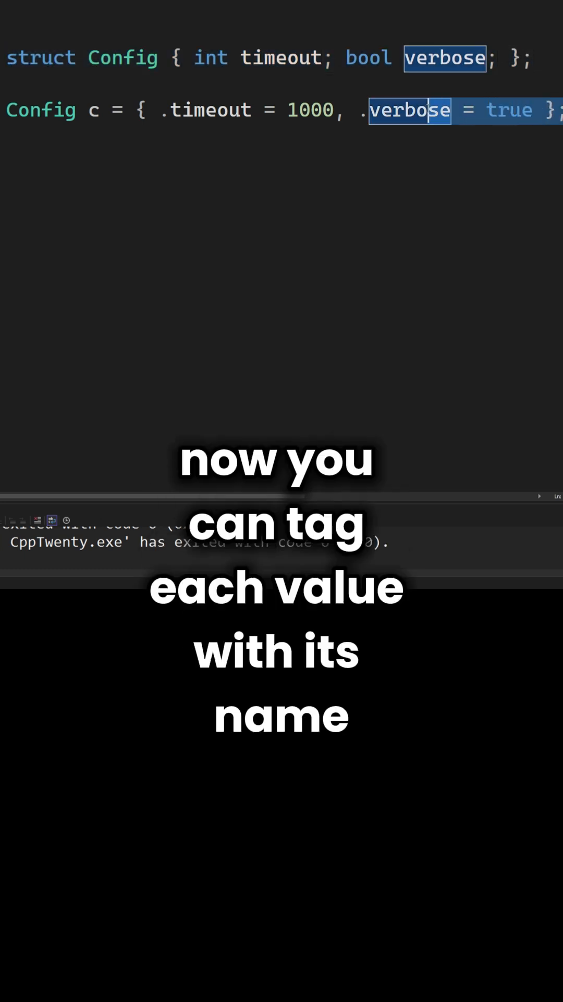